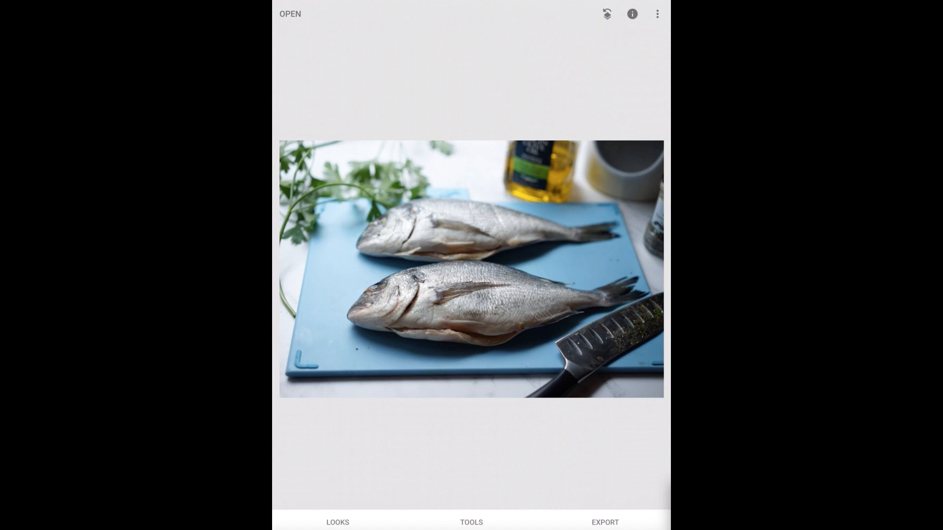
Step: Preview the Looks presets, then show the full Tools panel over the fish photo
click(337, 522)
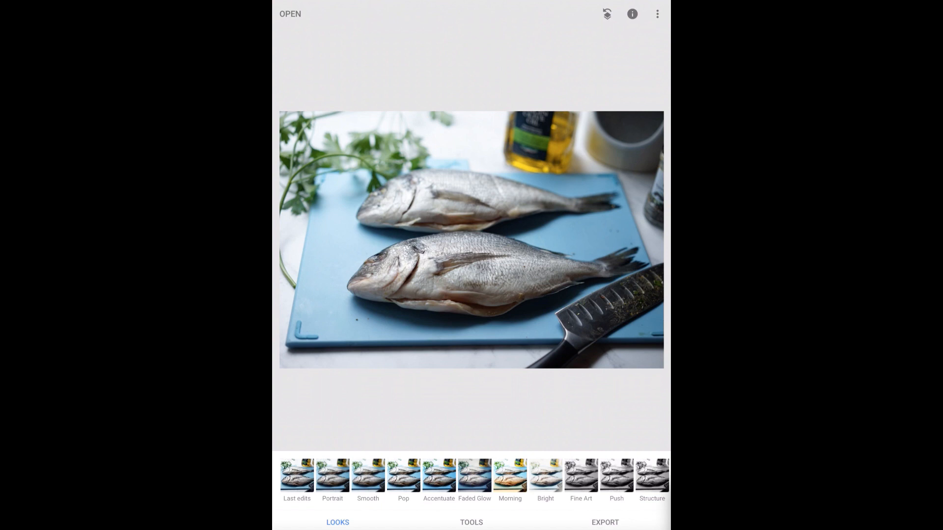
click(471, 522)
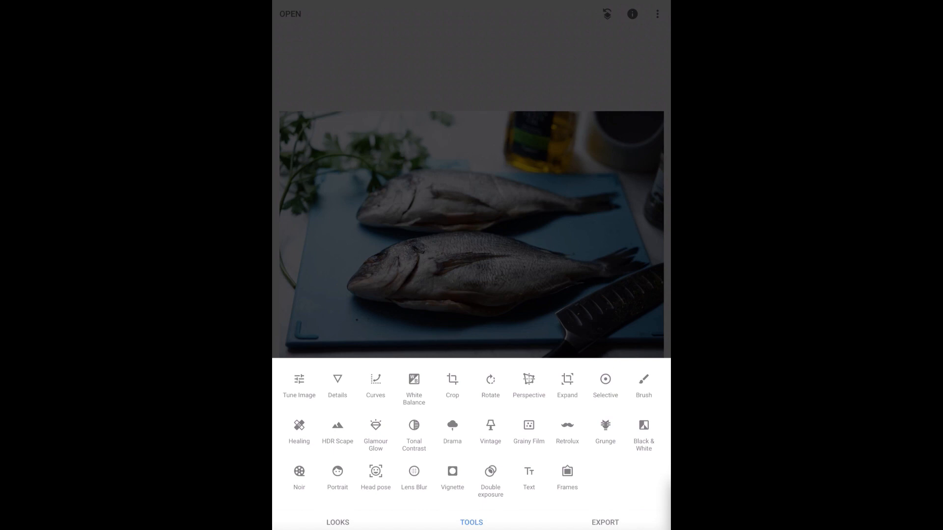
Step: Crop the photo to a 4:3 format tighter around the board, fish and knife
click(452, 383)
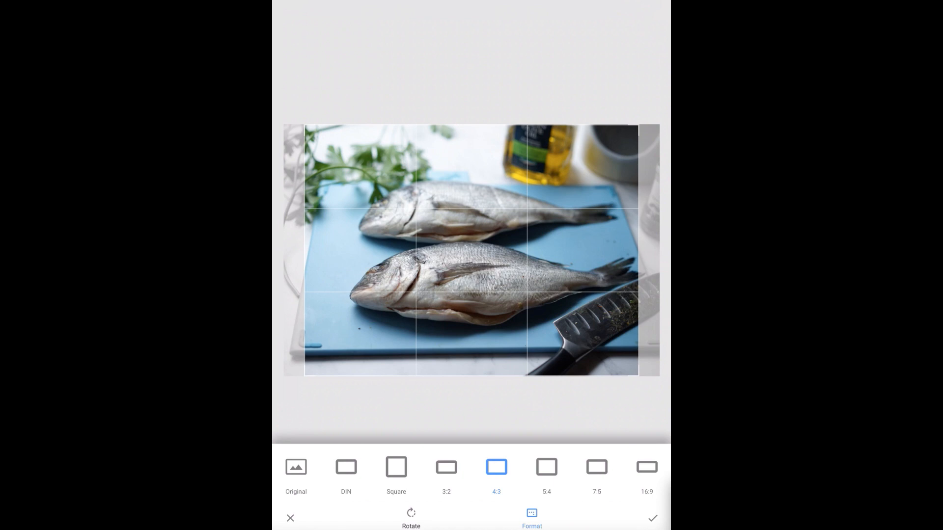
click(446, 468)
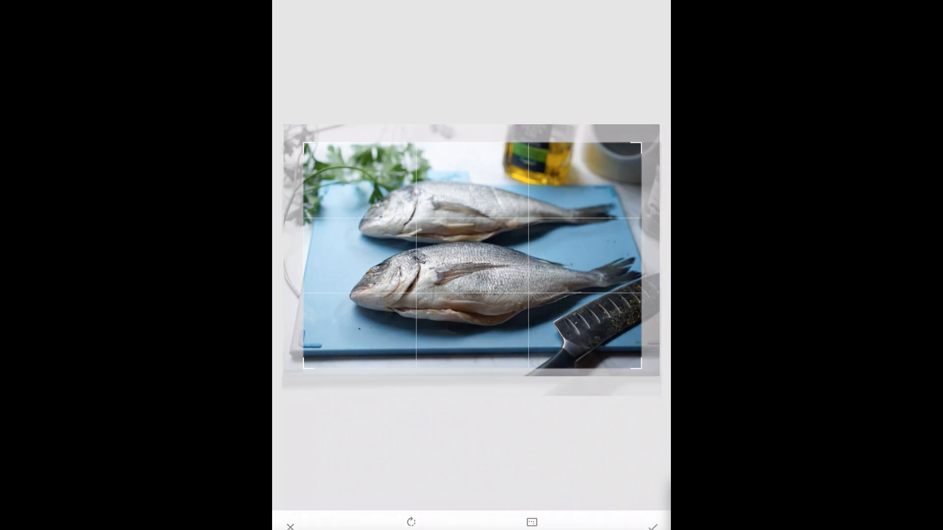
click(652, 528)
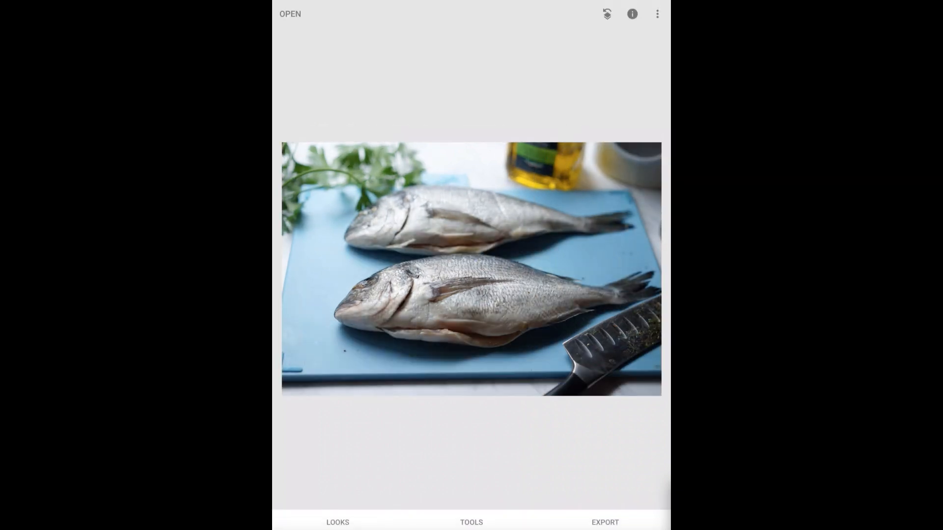
click(471, 522)
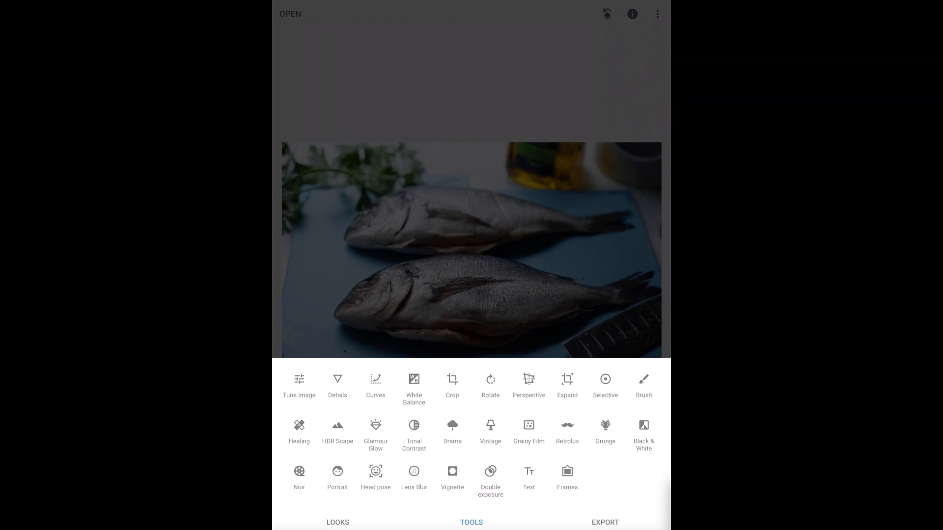
click(299, 425)
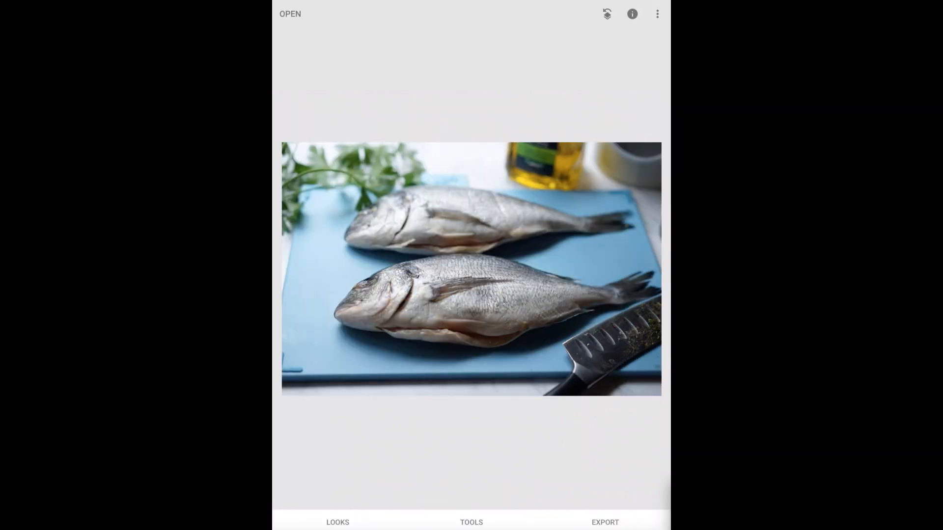
Step: In Tune Image, nudge Brightness up and down and settle it at +11
click(471, 521)
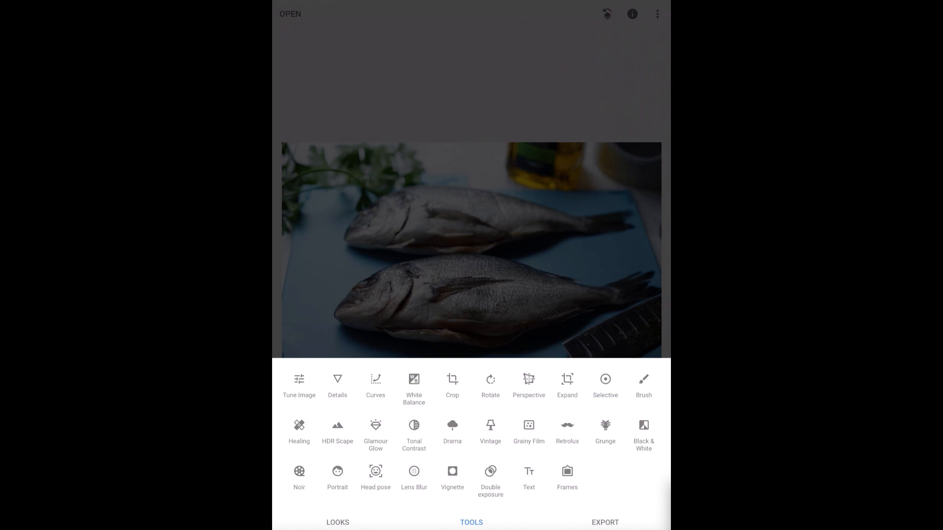
click(299, 386)
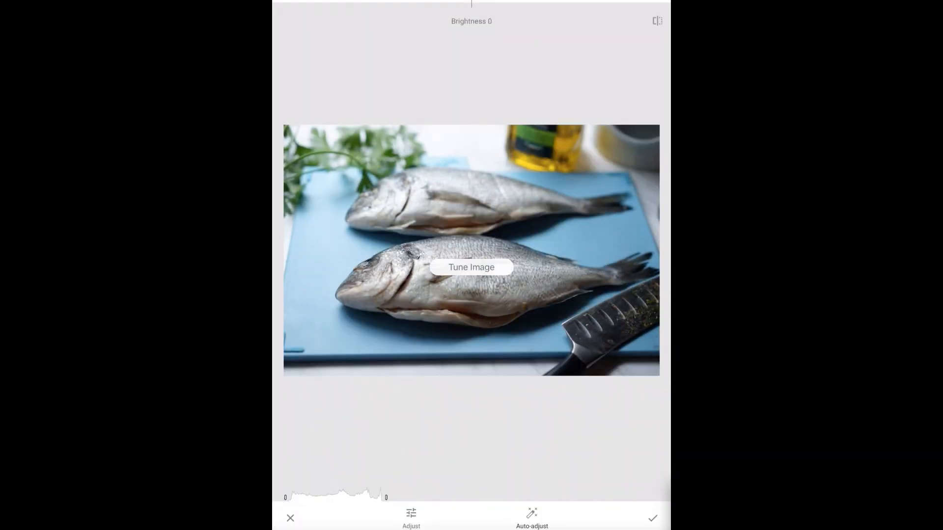
click(471, 267)
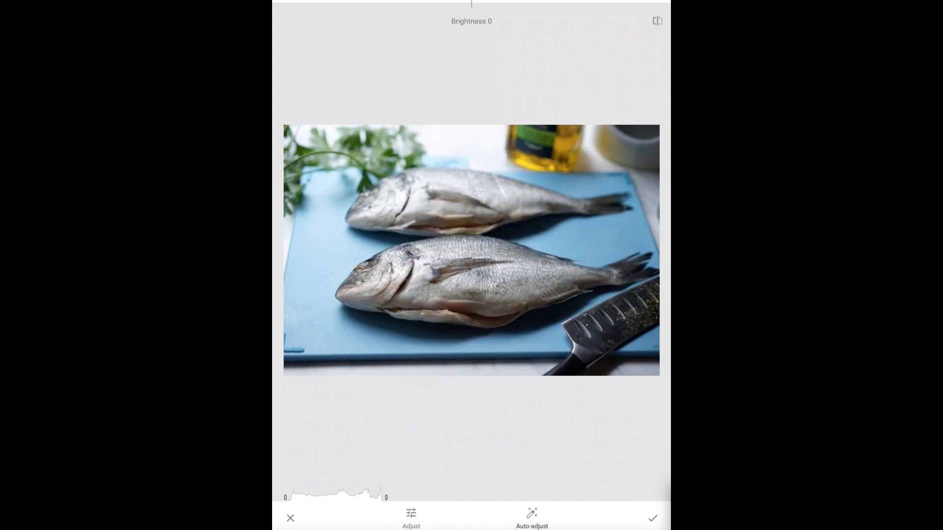
drag(472, 3, 495, 3)
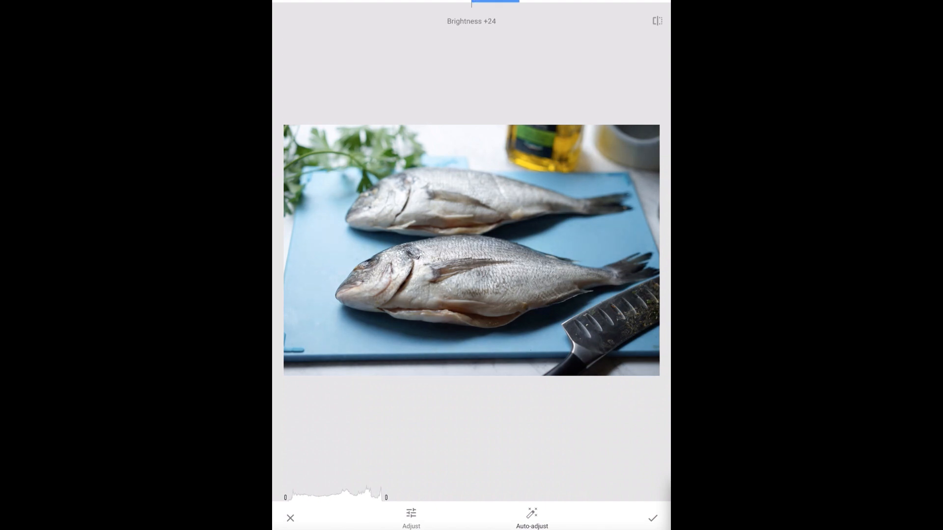
drag(495, 3, 459, 3)
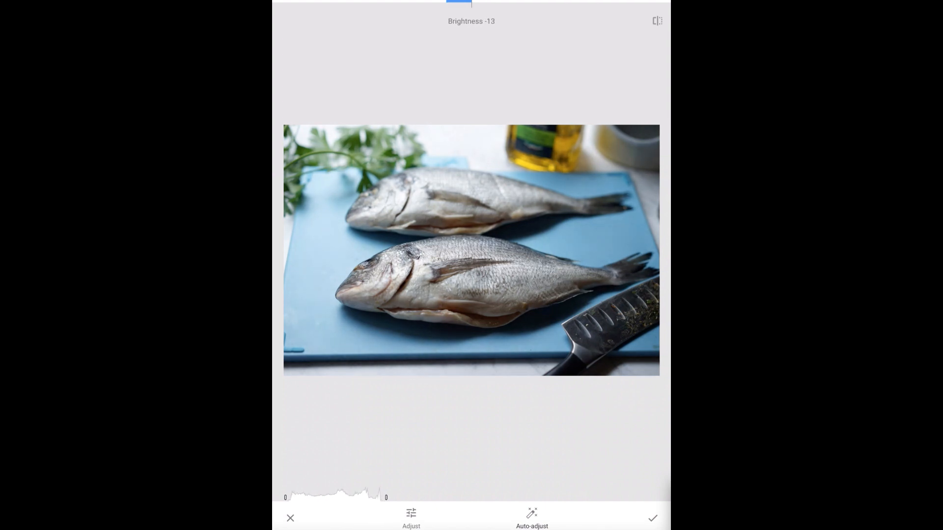
drag(456, 2, 420, 2)
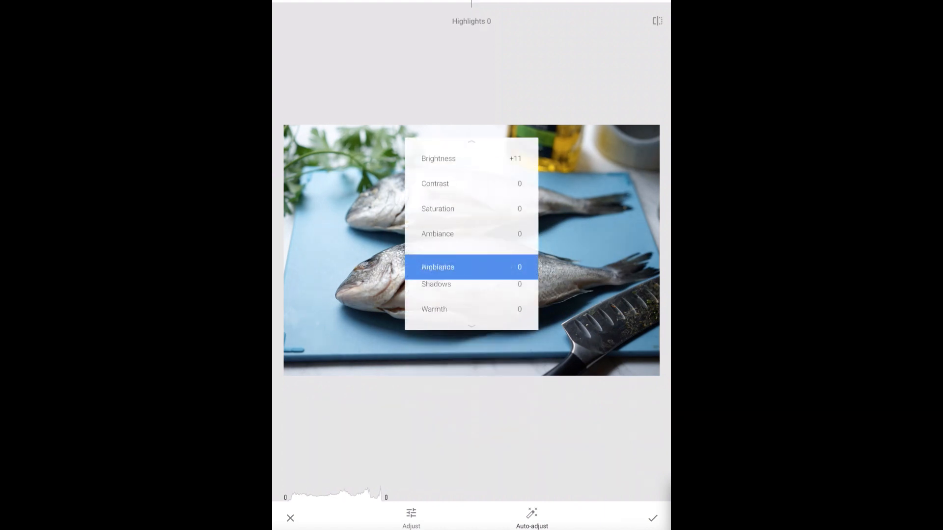
Step: Lift Shadows to +32 and cool Warmth to −10, then apply the tone adjustments
scroll(down, 3)
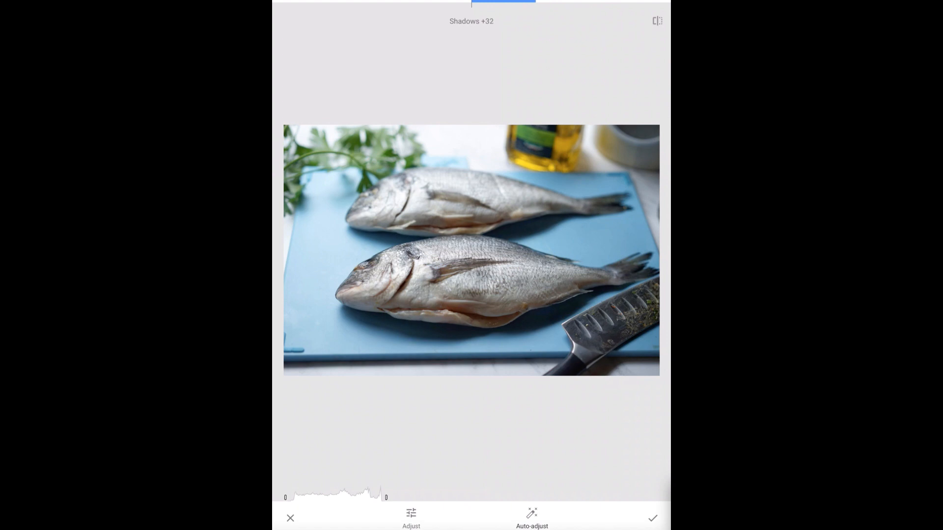
click(410, 516)
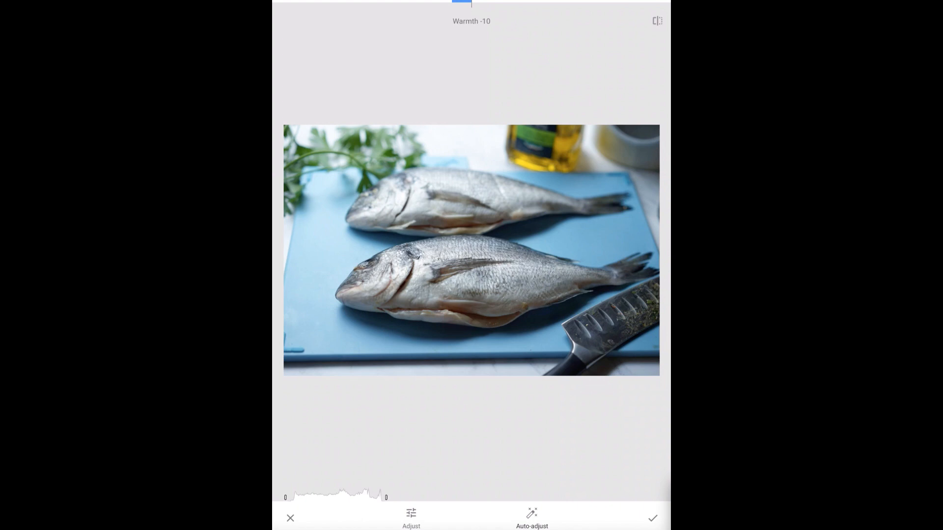
drag(457, 3, 481, 3)
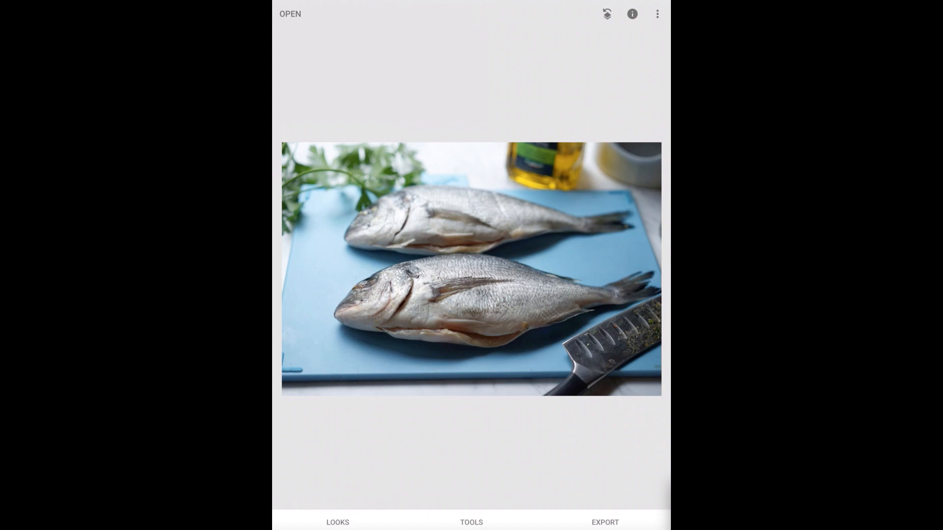
Step: In White Balance, try Tint and Temperature, returning Temperature to 0
click(471, 522)
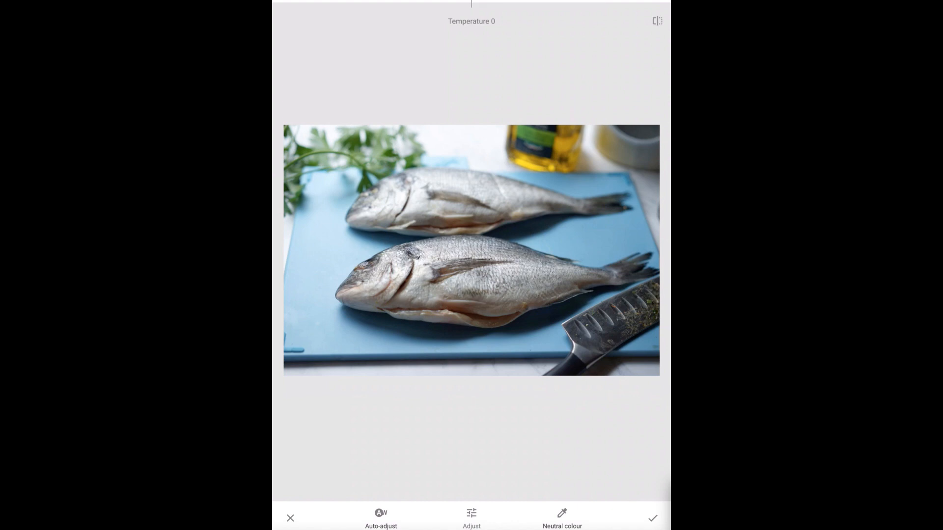
click(381, 516)
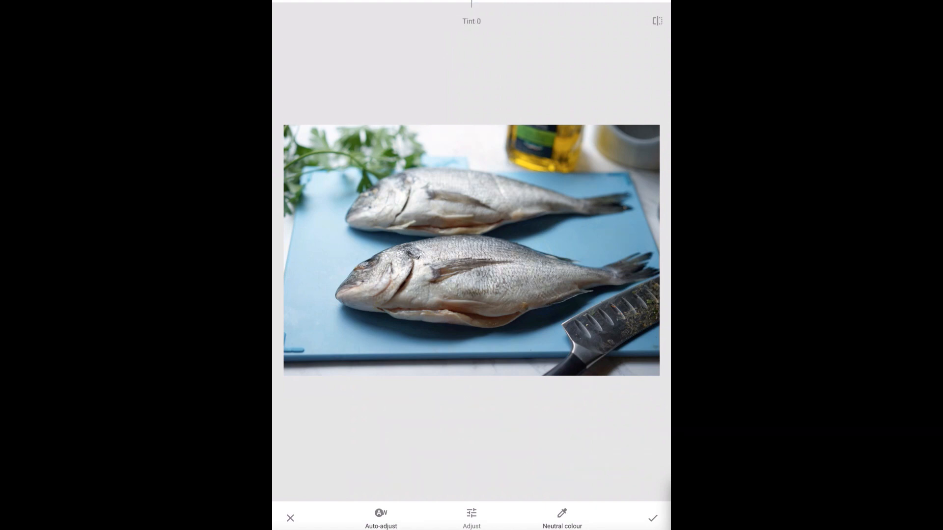
drag(472, 5, 487, 5)
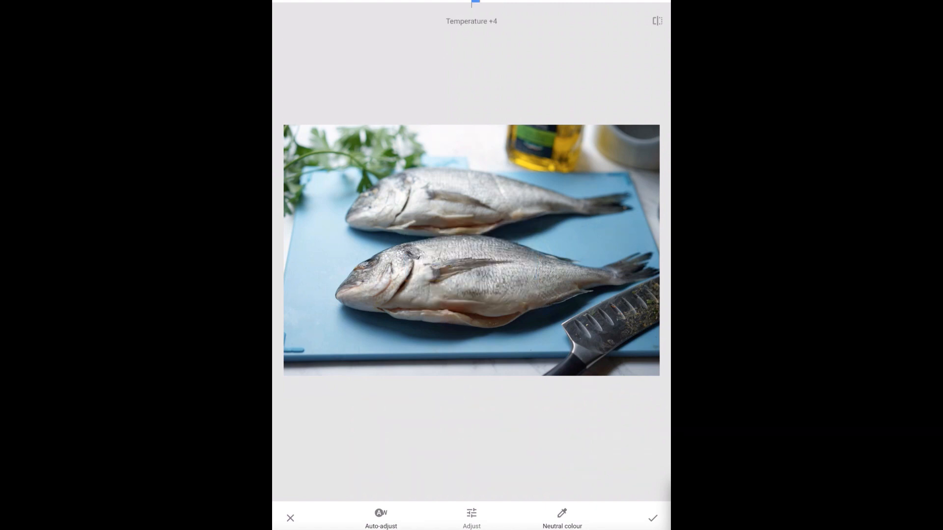
drag(475, 3, 472, 3)
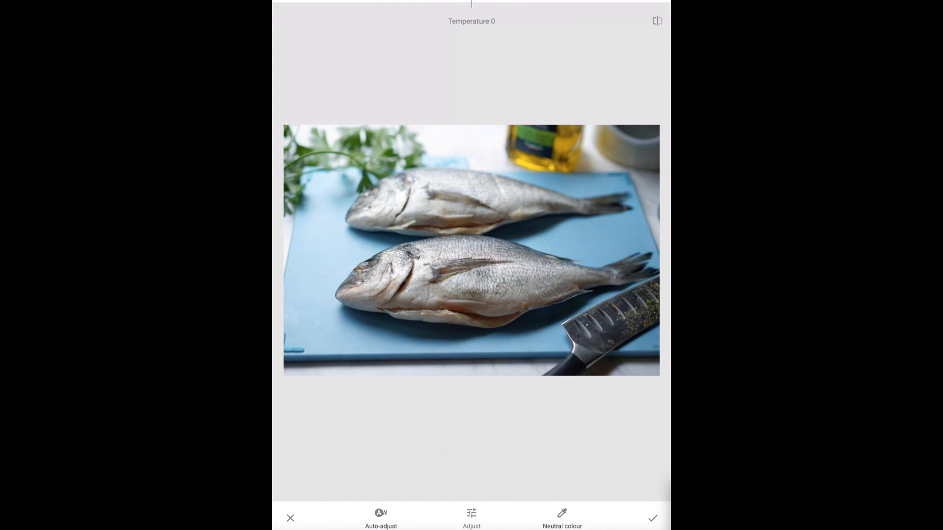
Step: Sample neutral spots across the fish, background and knife handle, applying white balance at +4
click(561, 517)
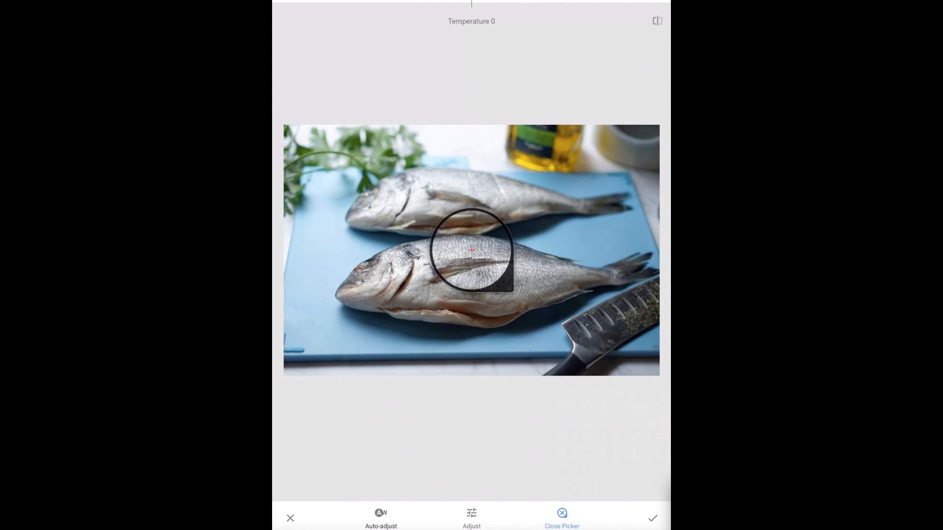
drag(471, 250, 472, 181)
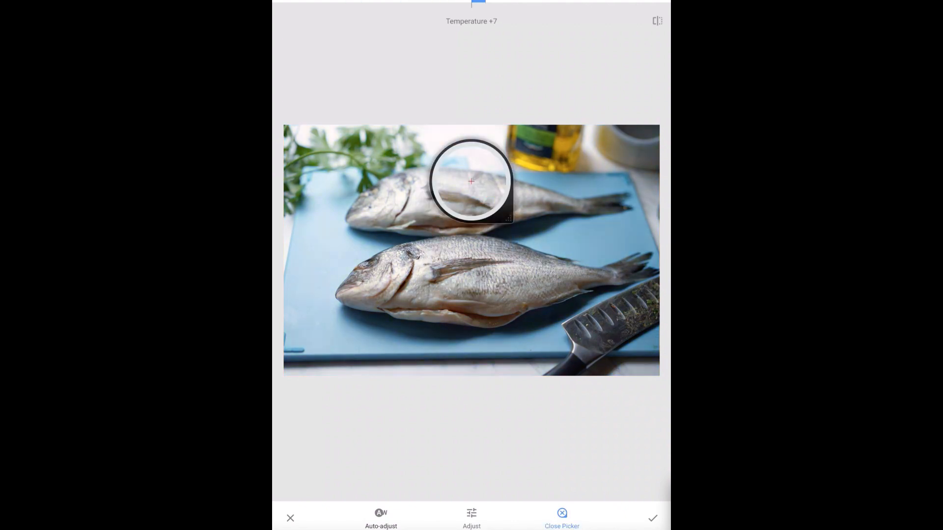
drag(473, 181, 478, 141)
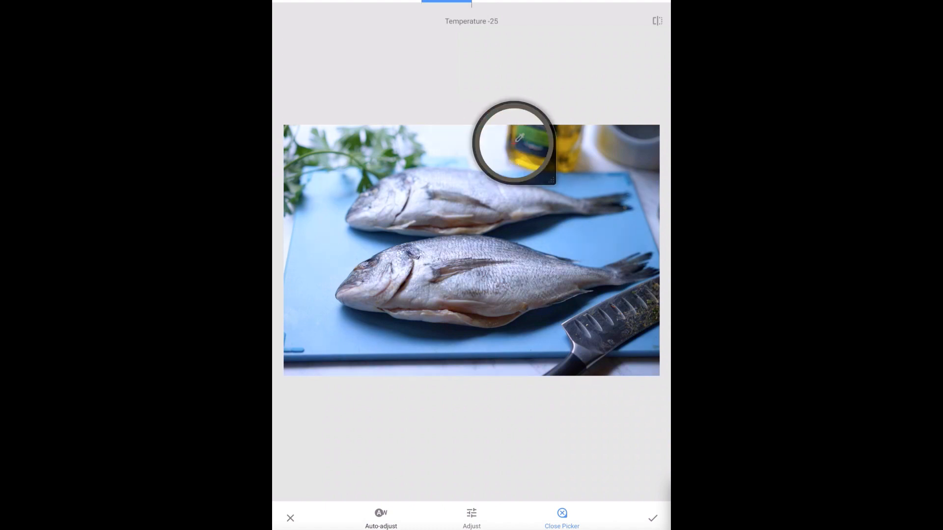
drag(514, 142, 617, 141)
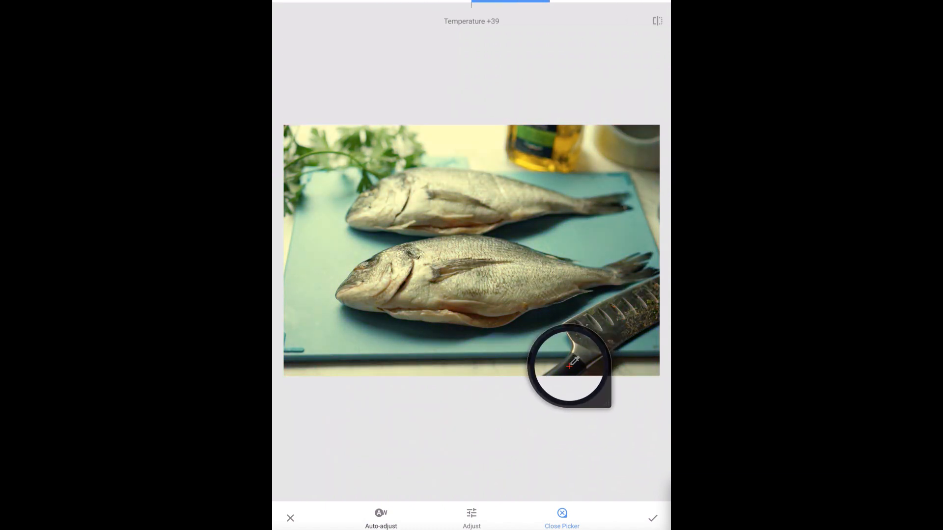
drag(572, 367, 505, 247)
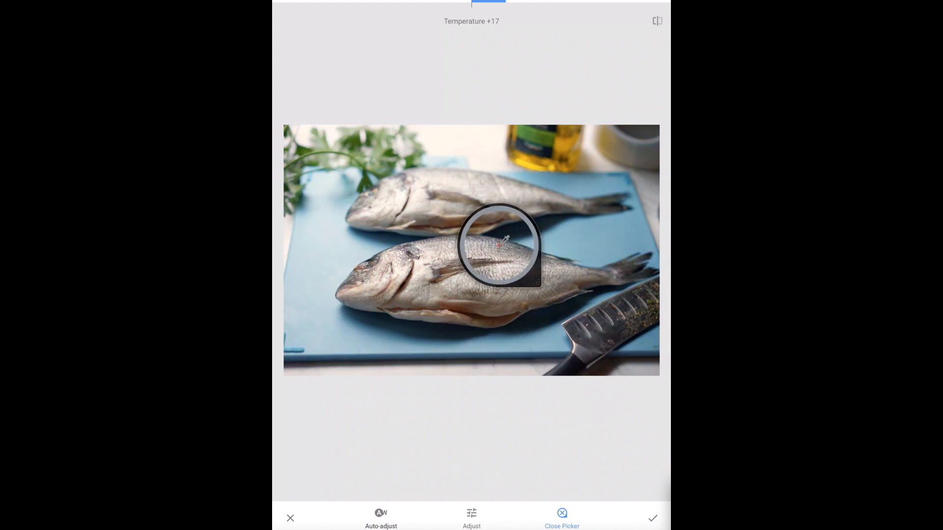
drag(499, 247, 476, 144)
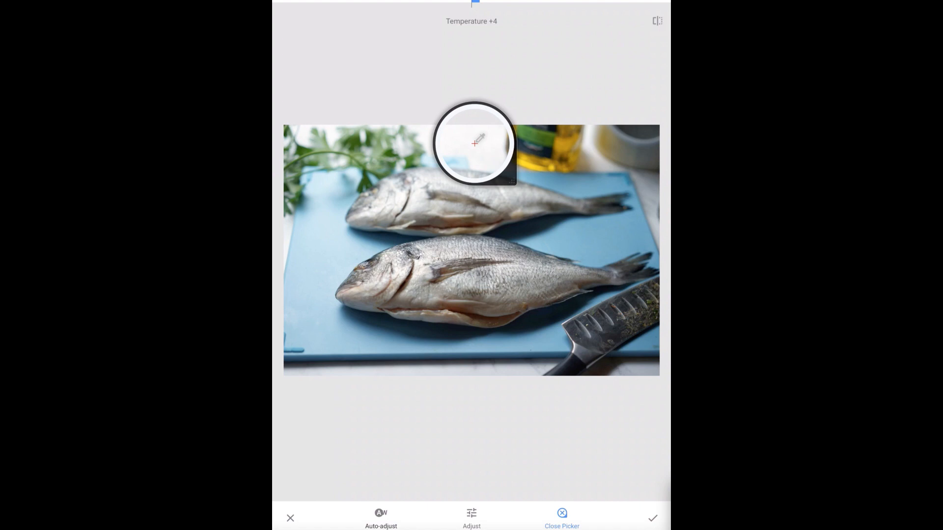
click(652, 518)
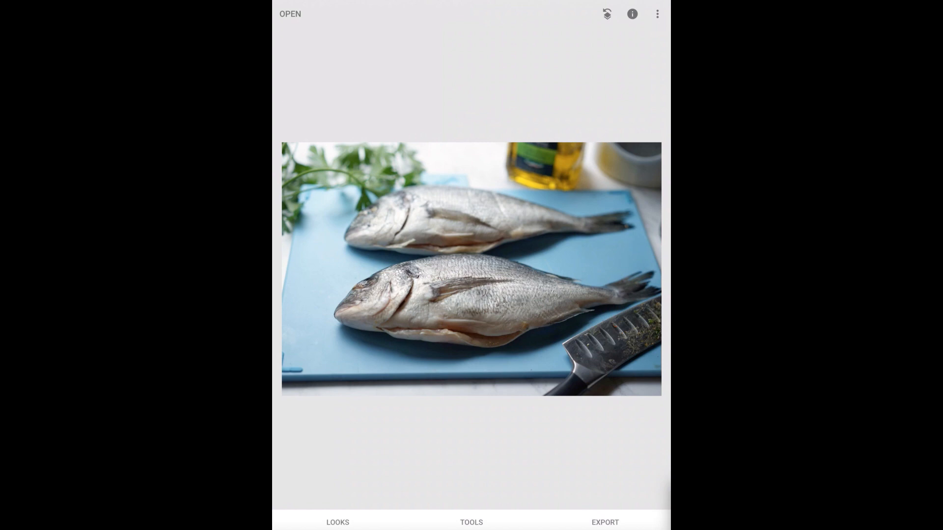
Step: Sharpen the photo by +40 in Details and apply it
click(472, 522)
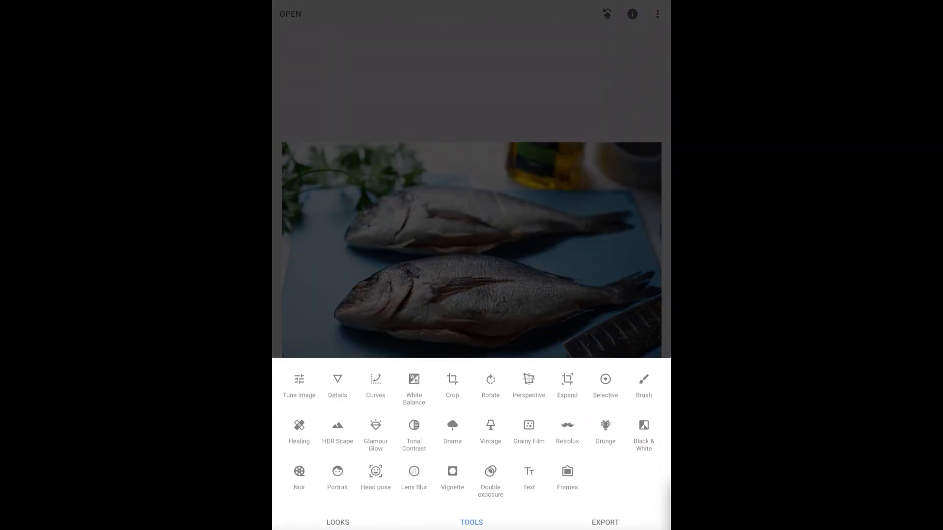
click(337, 386)
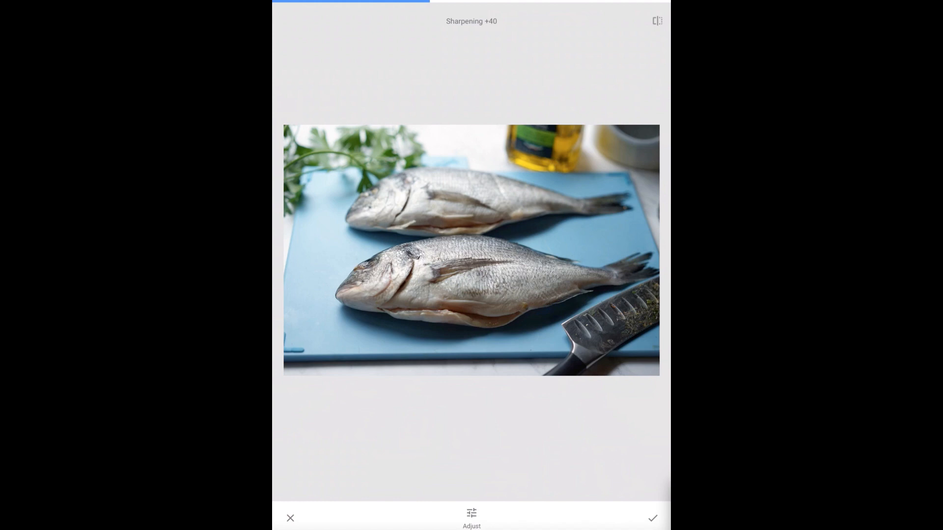
click(652, 518)
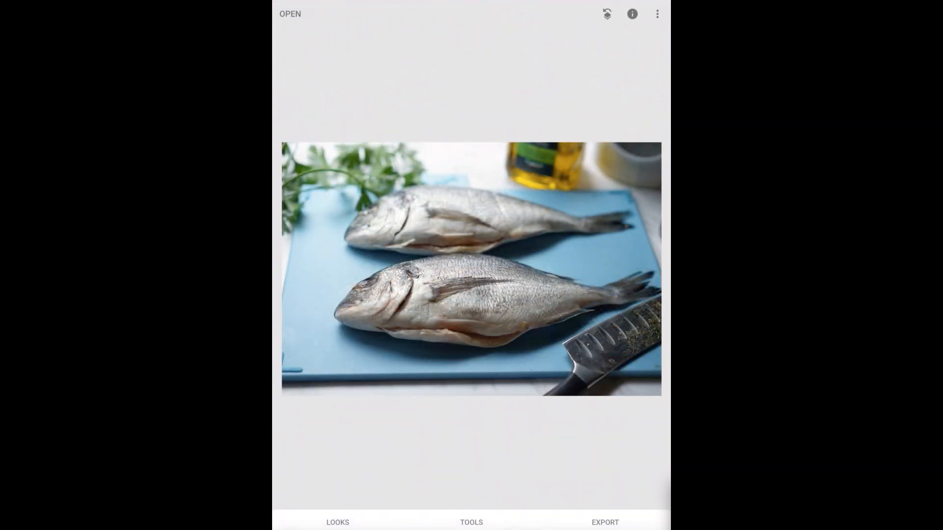
Step: Add Tonal Contrast with Mid Tones at +32 and apply it
click(472, 522)
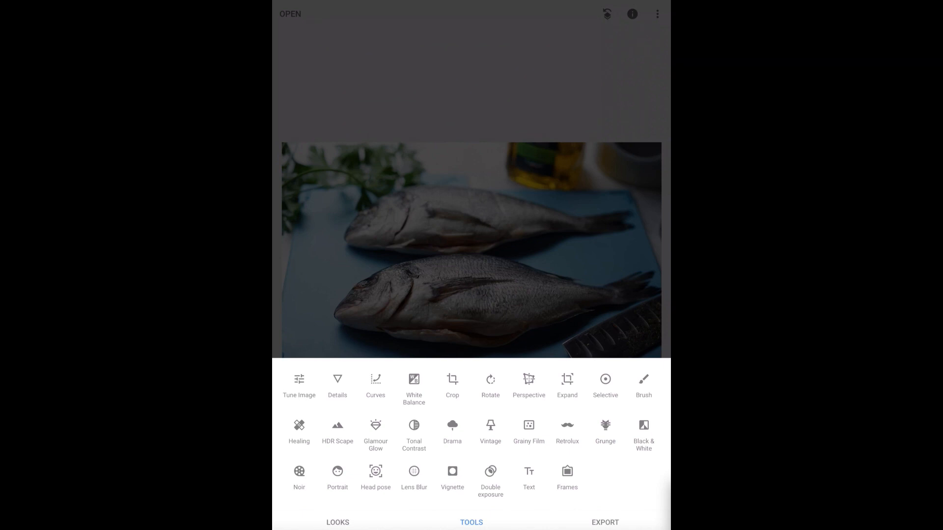
click(413, 431)
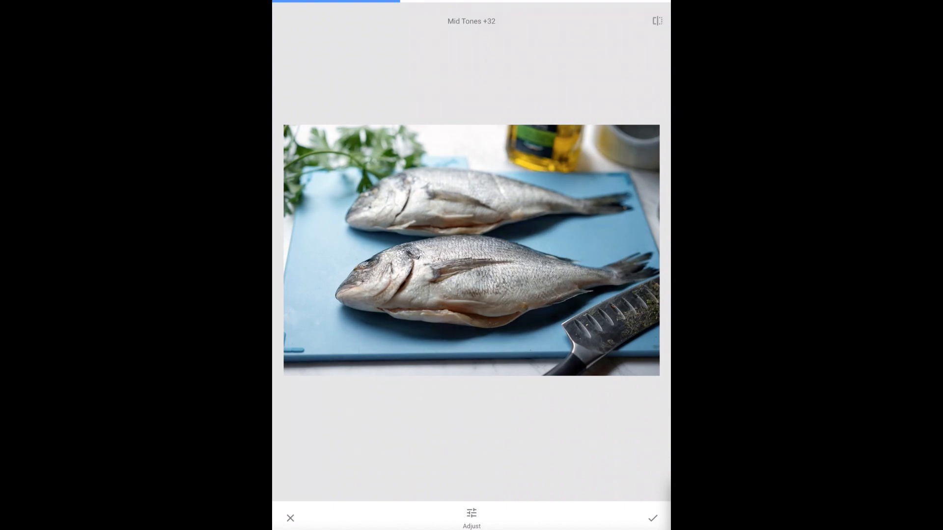
click(652, 518)
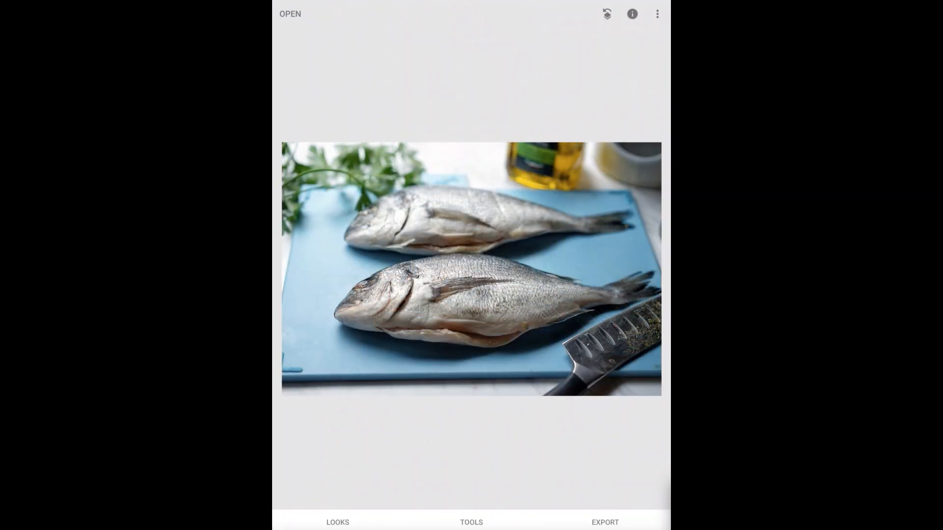
Step: Add a Grainy Film look with Grain at +25 and a chosen style
click(472, 522)
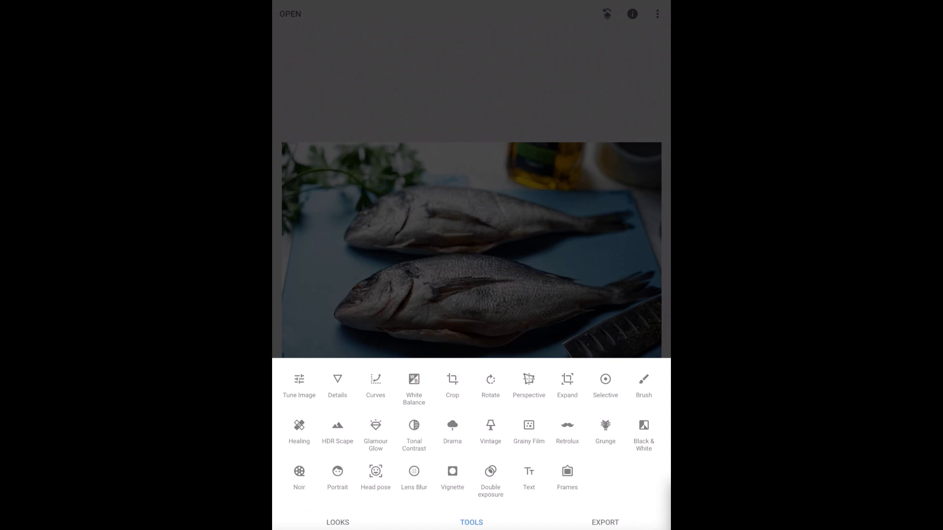
click(528, 433)
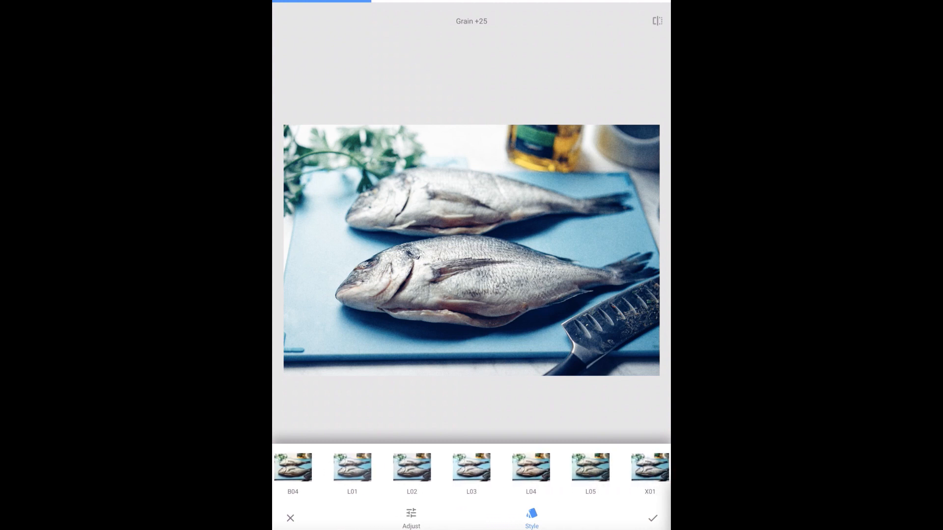
click(471, 467)
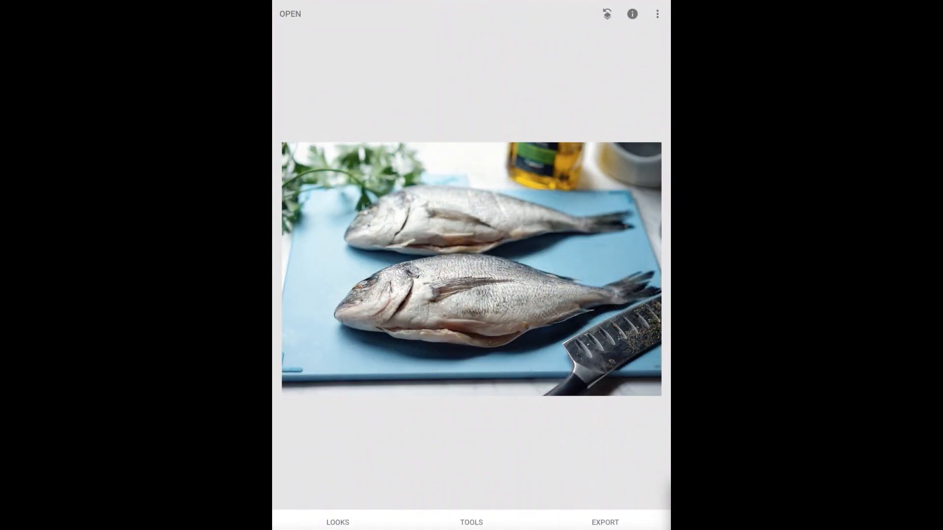
click(471, 522)
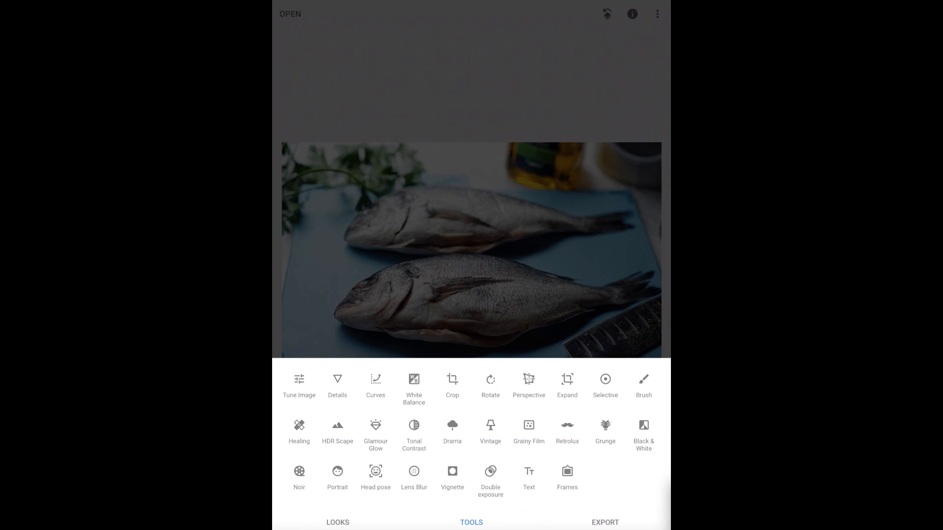
click(528, 475)
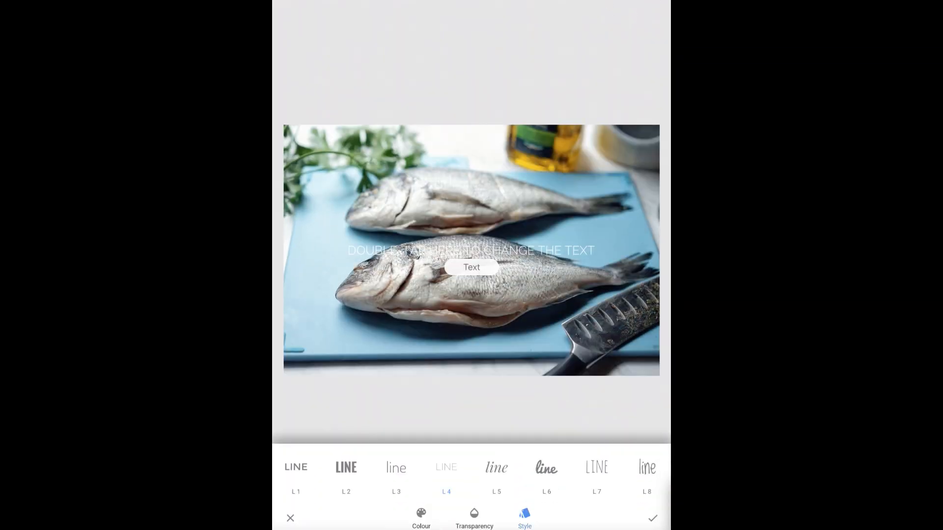
double_click(470, 259)
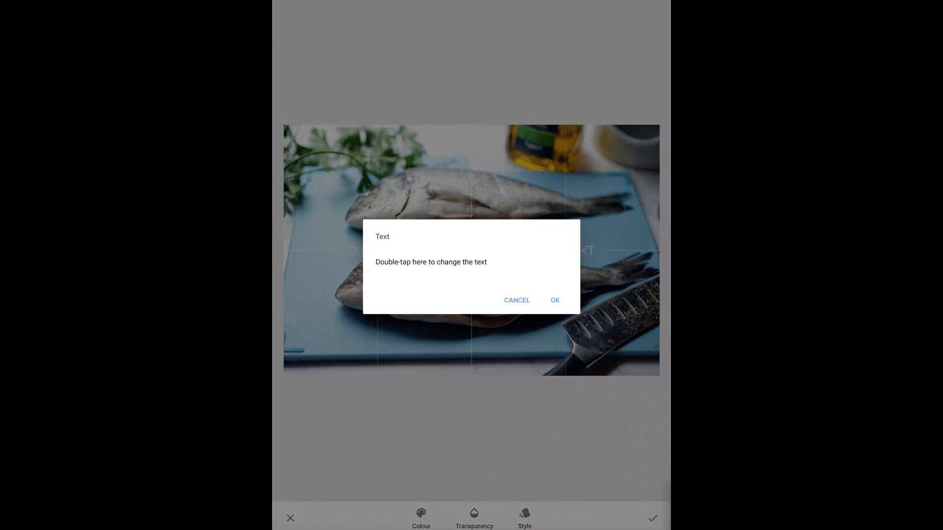
double_click(430, 261)
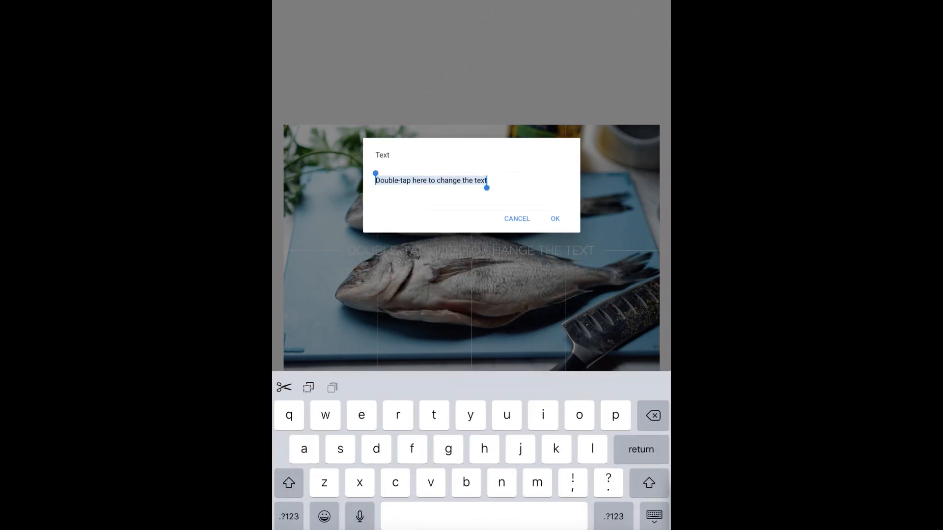
text(www)
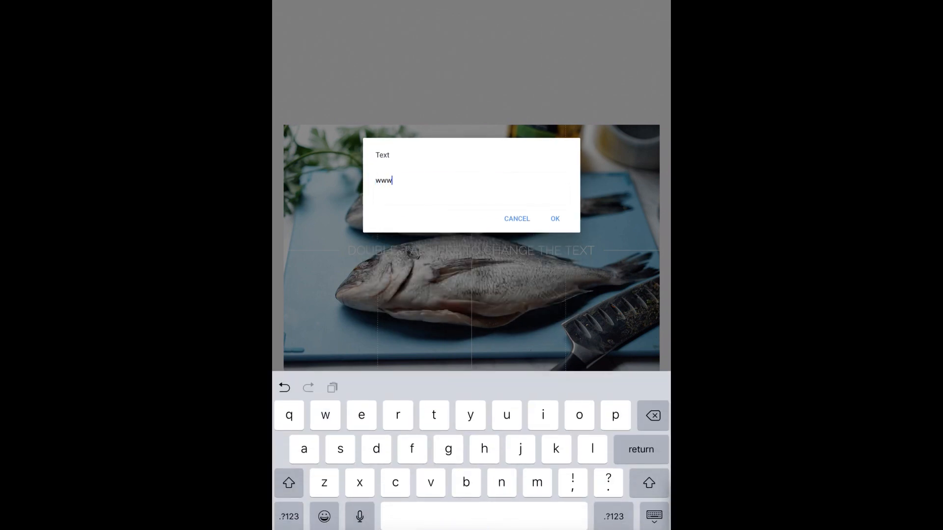
text(.love)
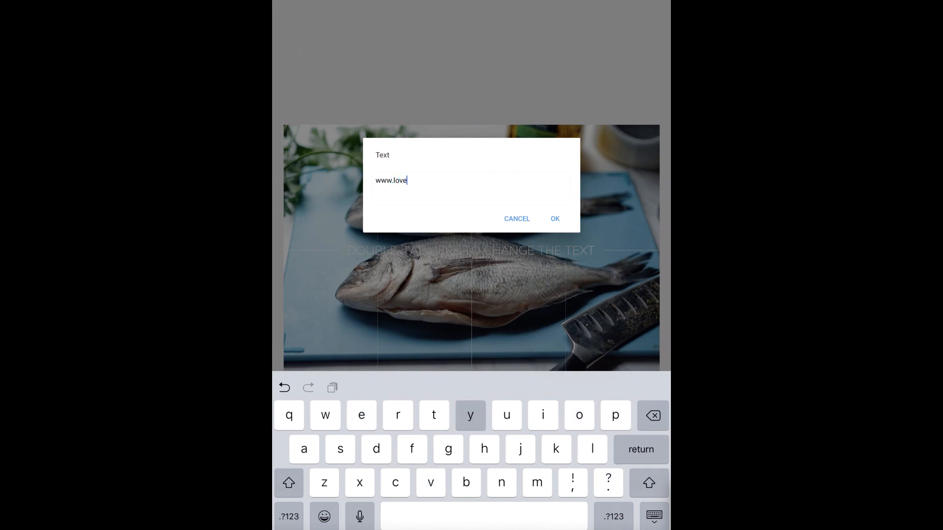
text(yourle)
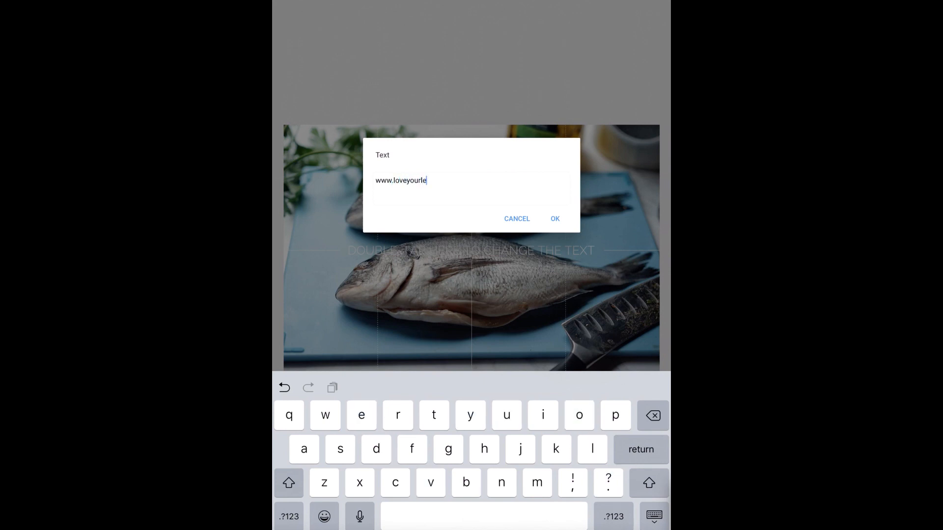
text(ns.co)
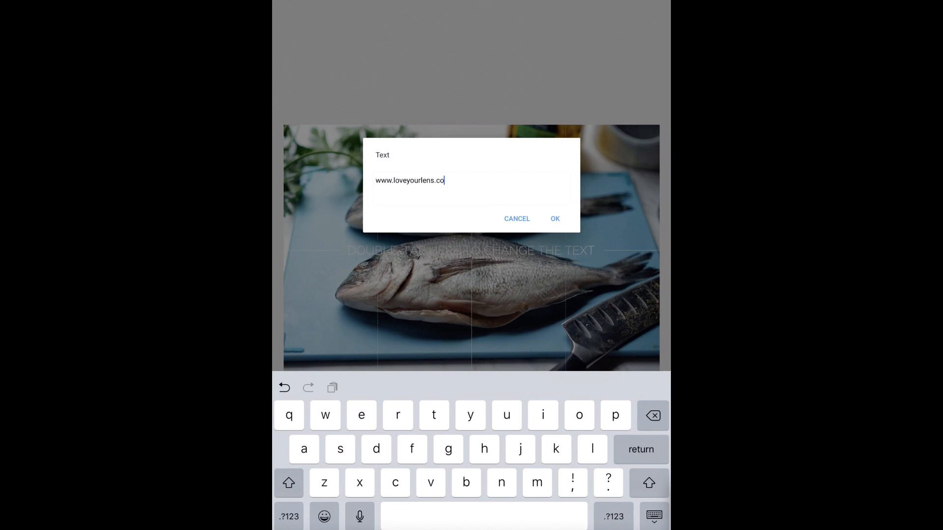
click(554, 218)
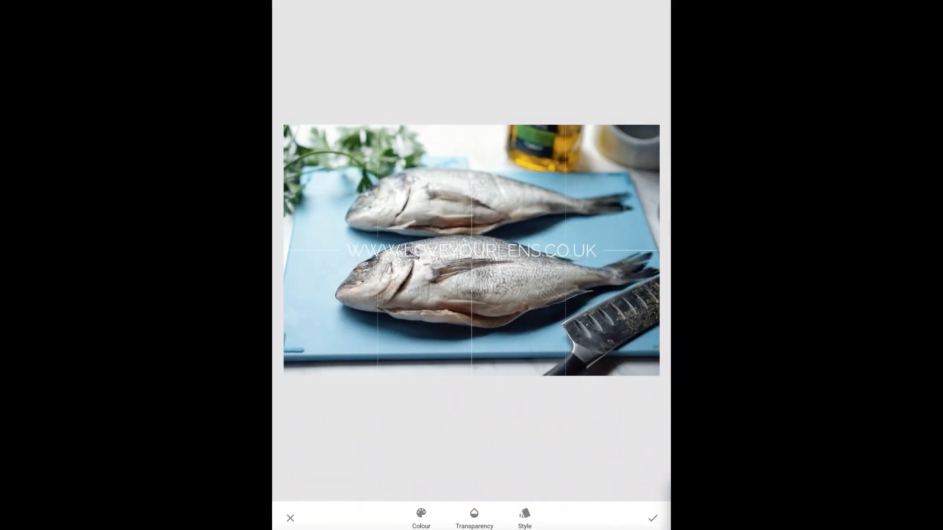
Step: Give the watermark a spaced lettering style, move it bottom-left and lower its opacity
click(524, 518)
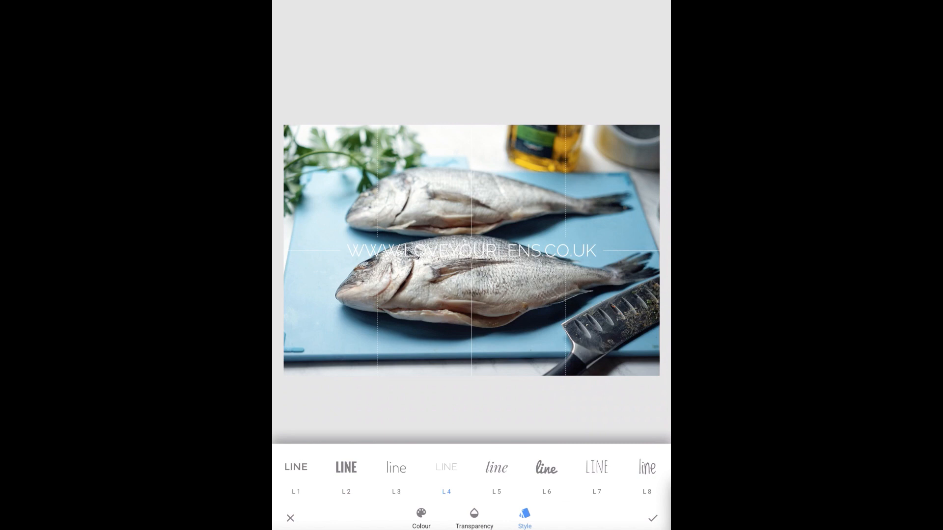
click(396, 475)
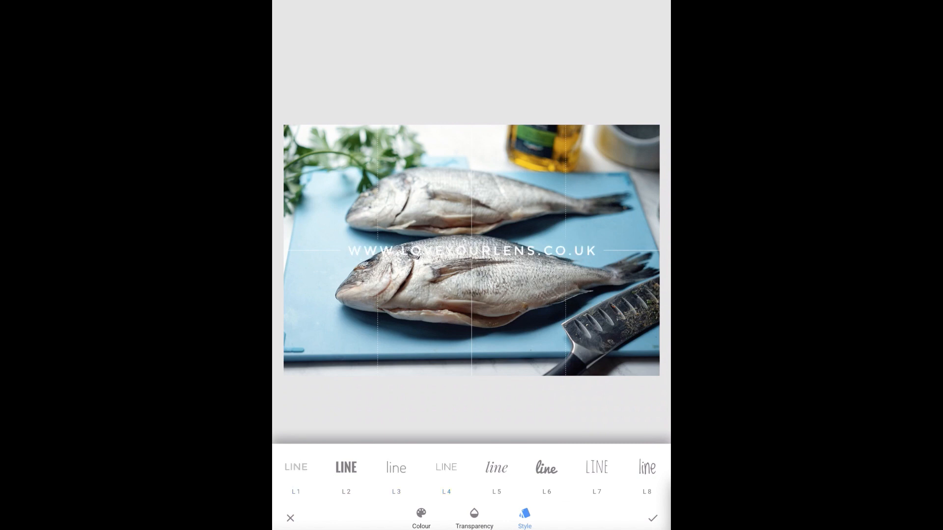
click(446, 468)
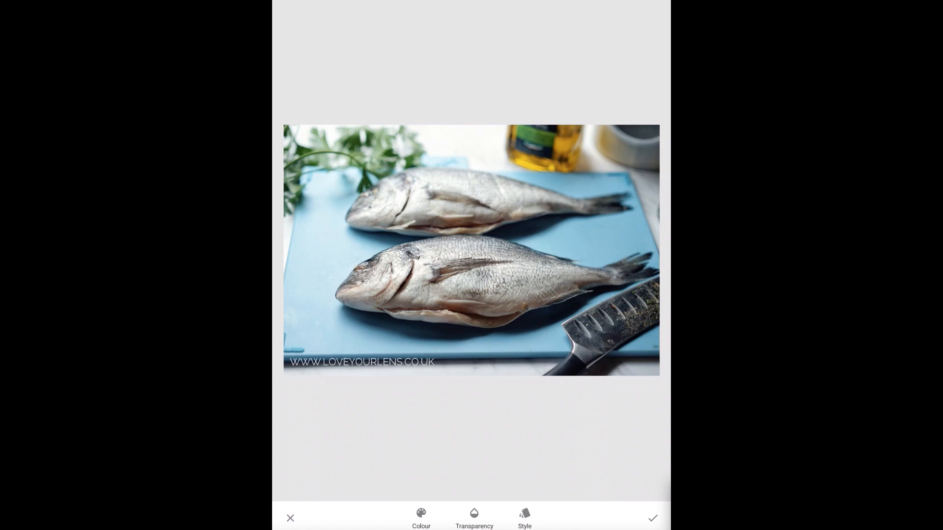
click(473, 518)
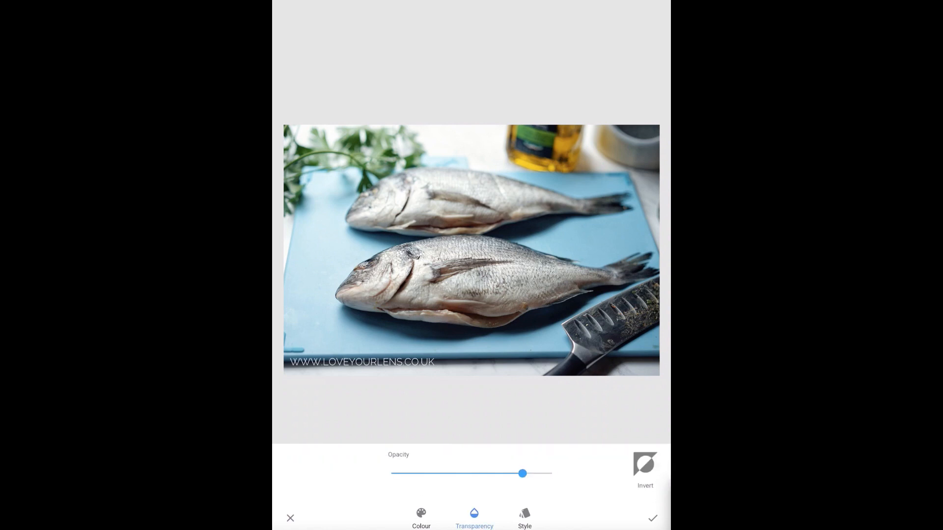
drag(522, 474, 481, 473)
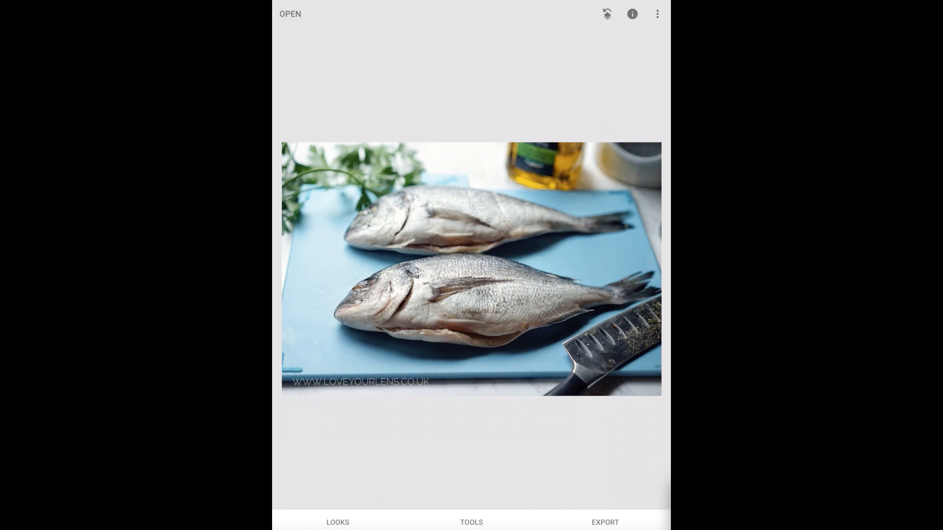
Step: Delete the Crop entry from the edit history to restore the wider framing
click(607, 14)
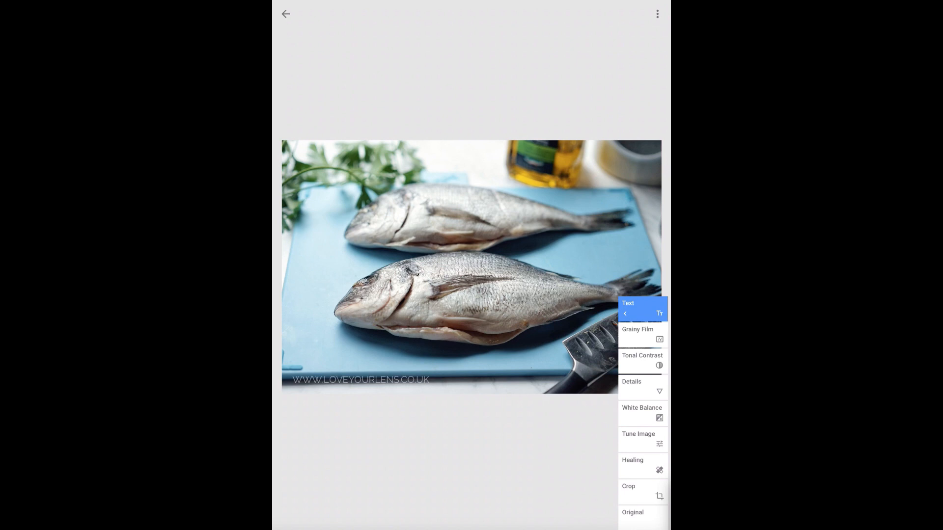
click(628, 486)
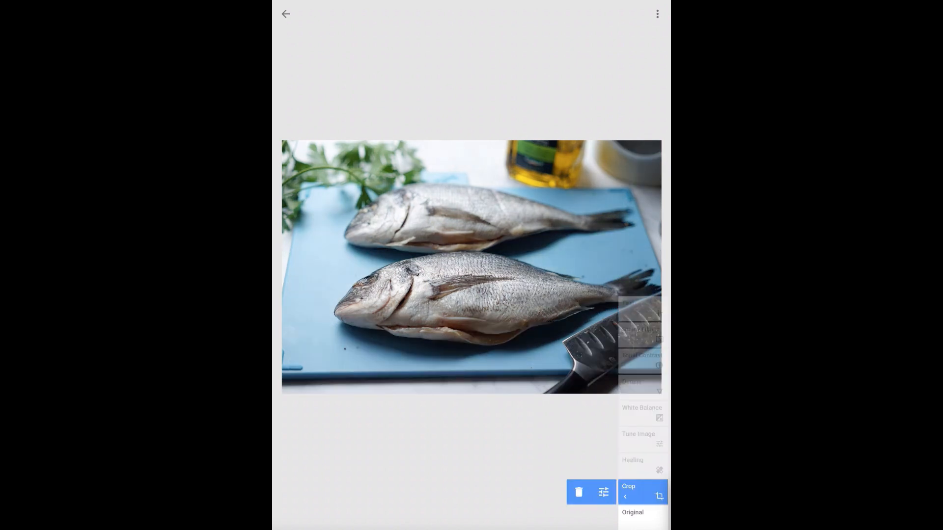
click(627, 491)
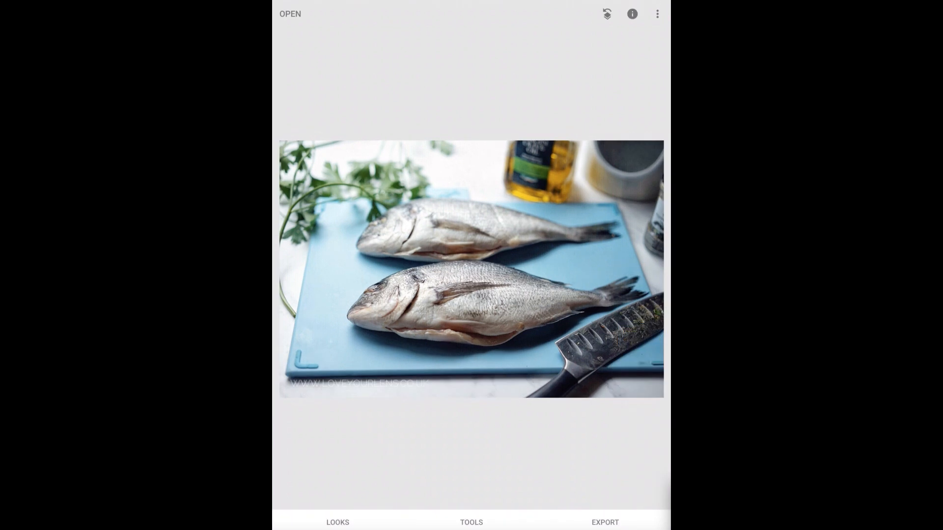
Step: Export the finished photo with Save a copy until 'Exported successfully' shows
click(605, 522)
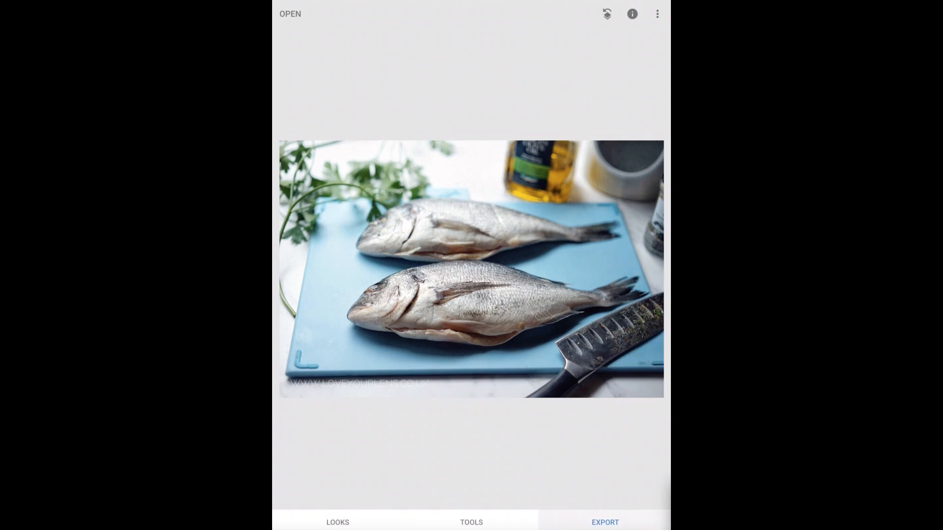
click(604, 521)
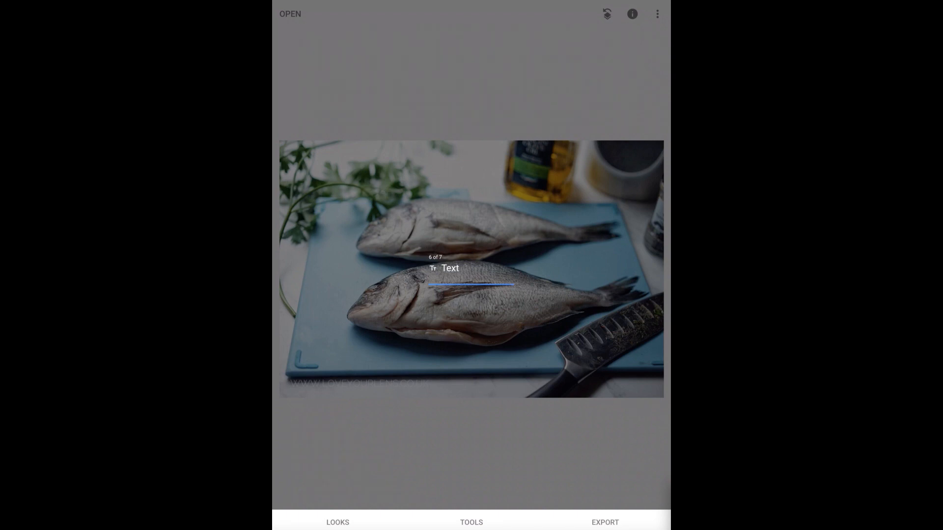
click(605, 522)
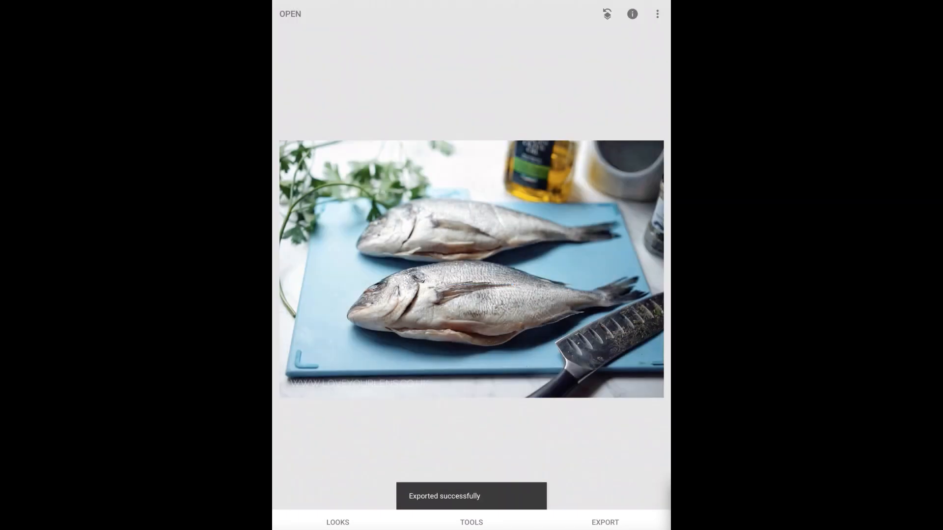